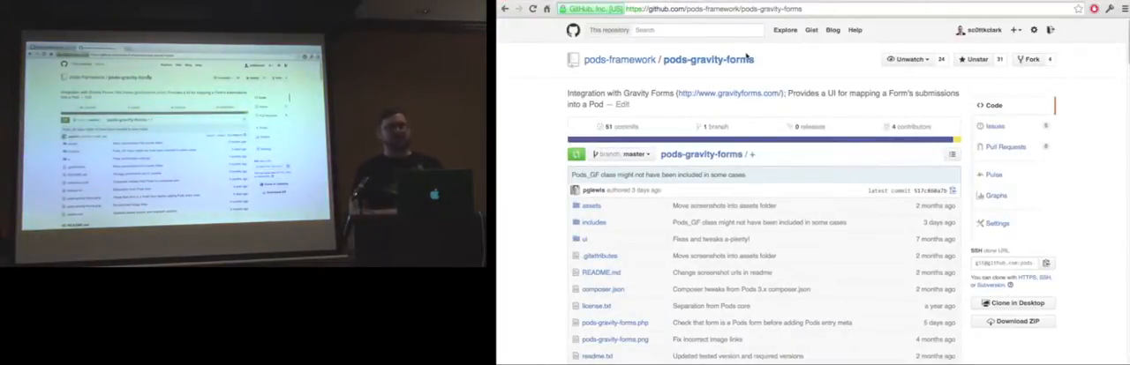
Step: Scroll the pods-gravity-forms repository page past the file list to the README's How To Use steps
scroll("down", 3)
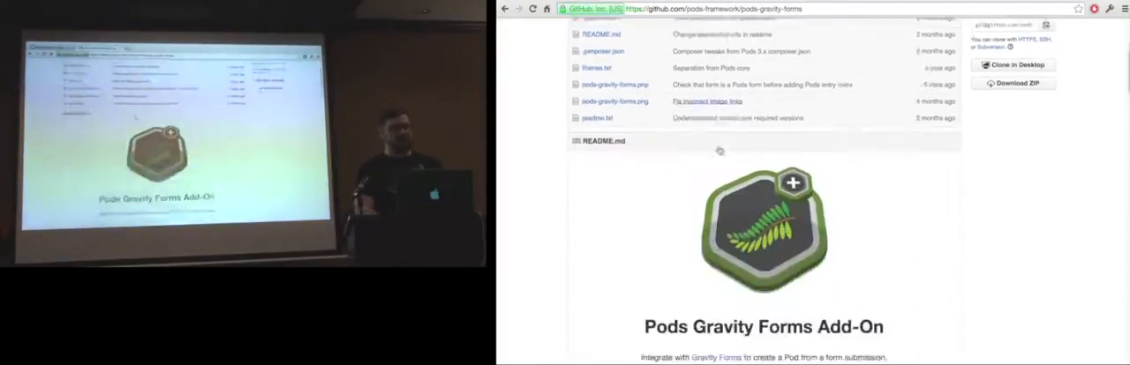
scroll("down", 3)
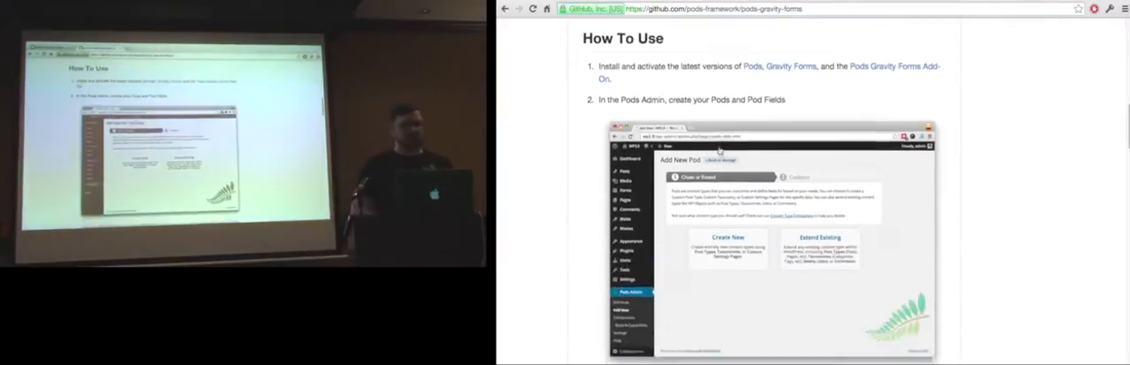
scroll("down", 3)
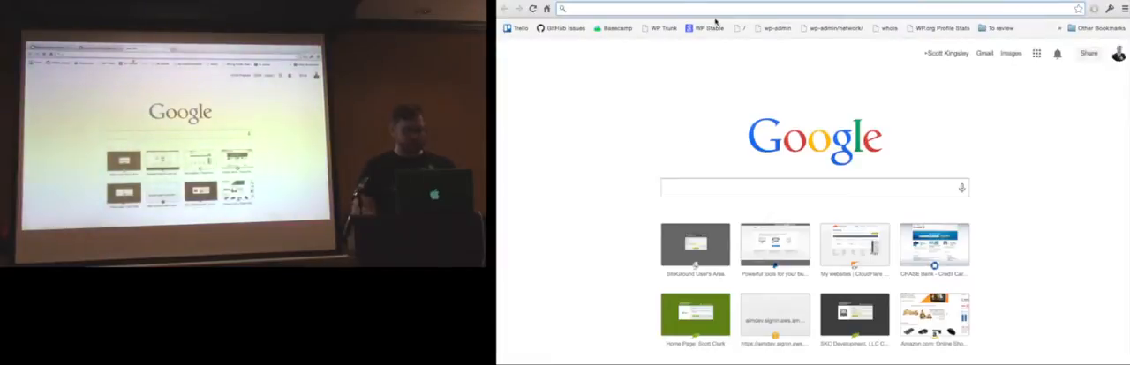
Step: Go to local.wordpress.dev/wp-admin/ in a new tab to reach the local dashboard
type("local.wordpress.dev/wp-admin/")
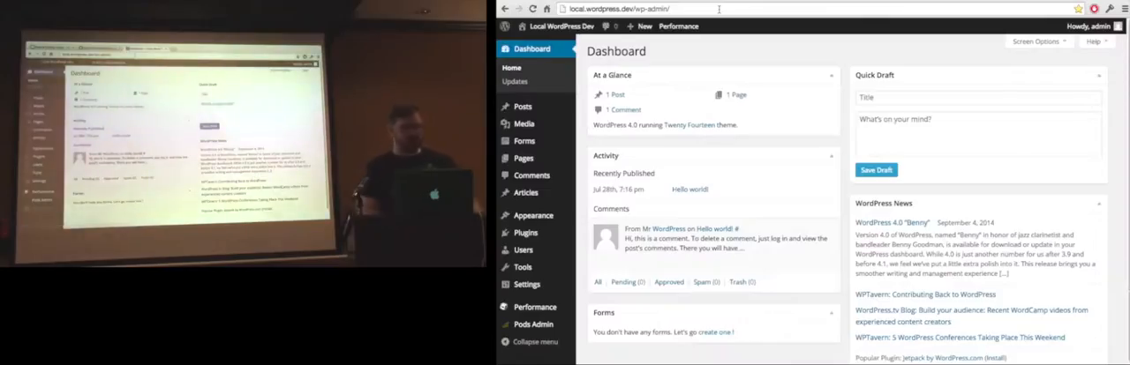
mouse_move(525, 193)
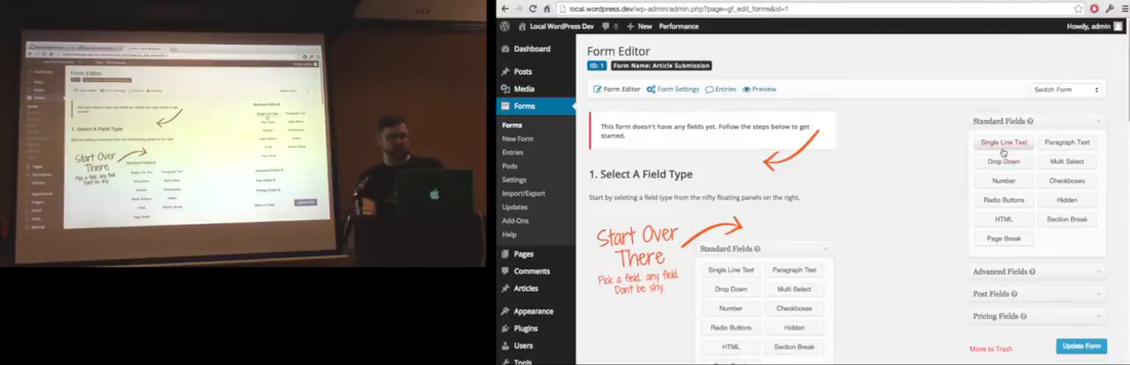
Step: Add a single-line 'Article Title' field and a paragraph 'Content' field, then update the form
left_click(1004, 142)
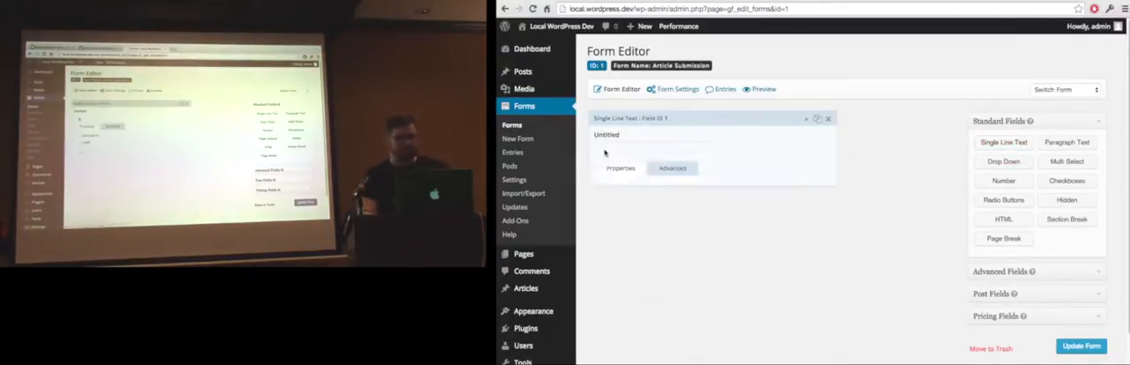
type("Article T")
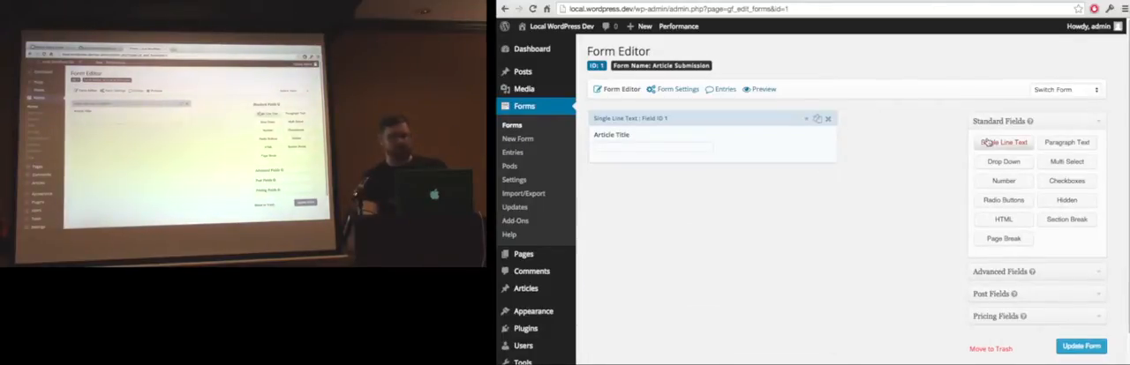
left_click(1066, 142)
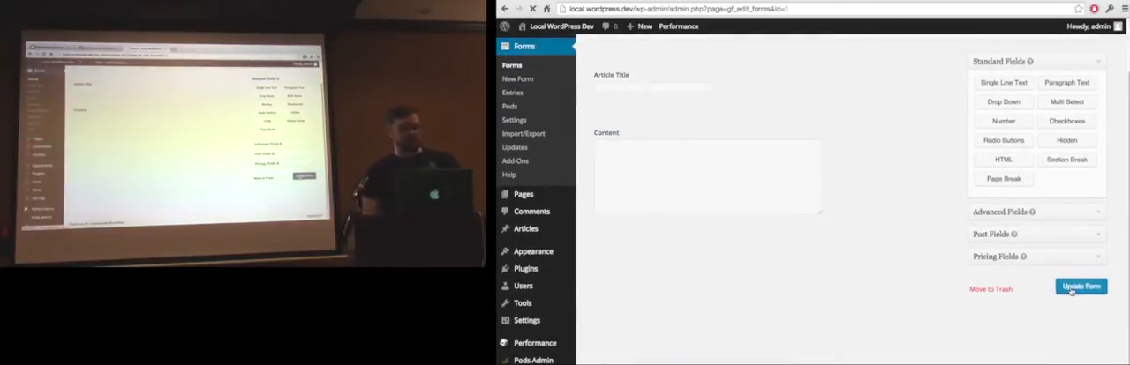
left_click(1080, 287)
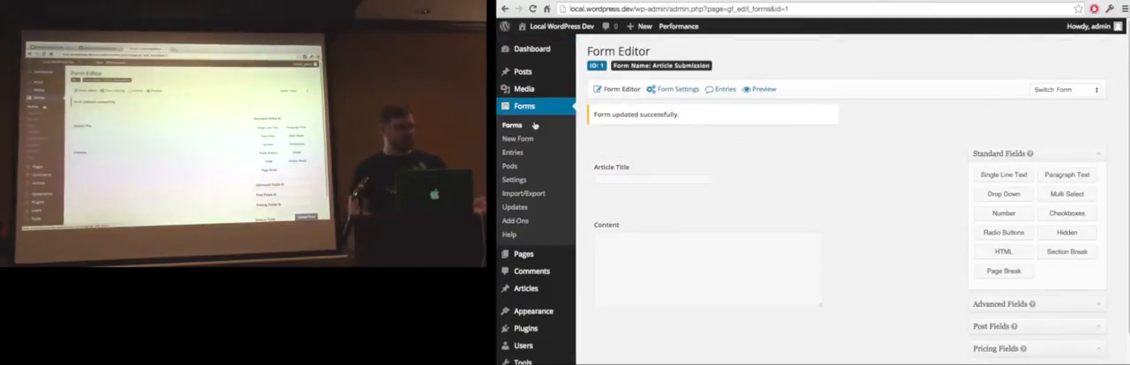
Step: Open the Article Submission form's Pods feed settings from the forms list
left_click(512, 125)
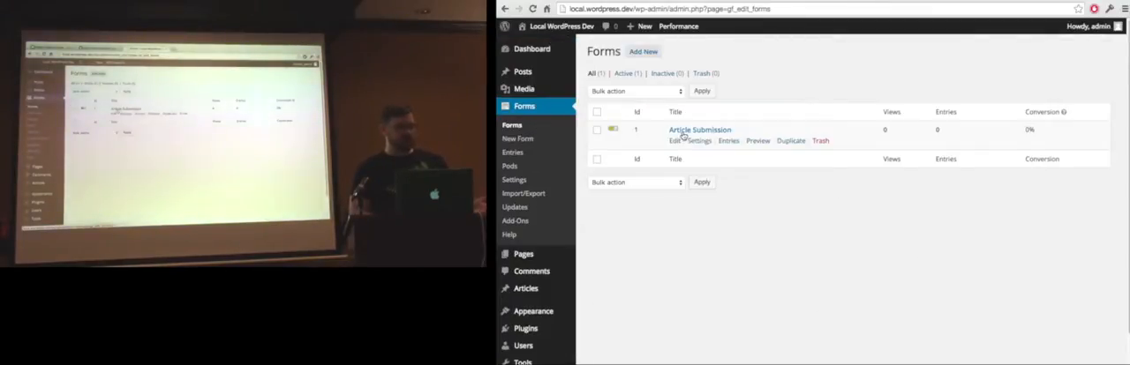
left_click(699, 130)
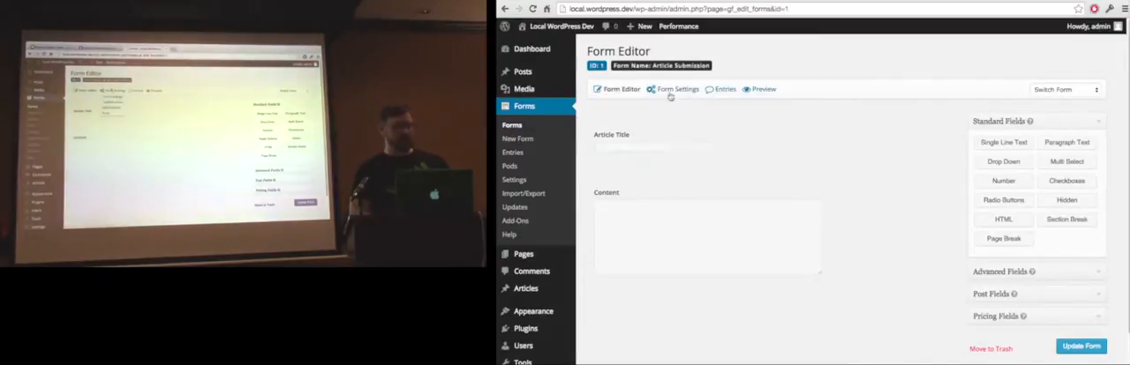
left_click(677, 89)
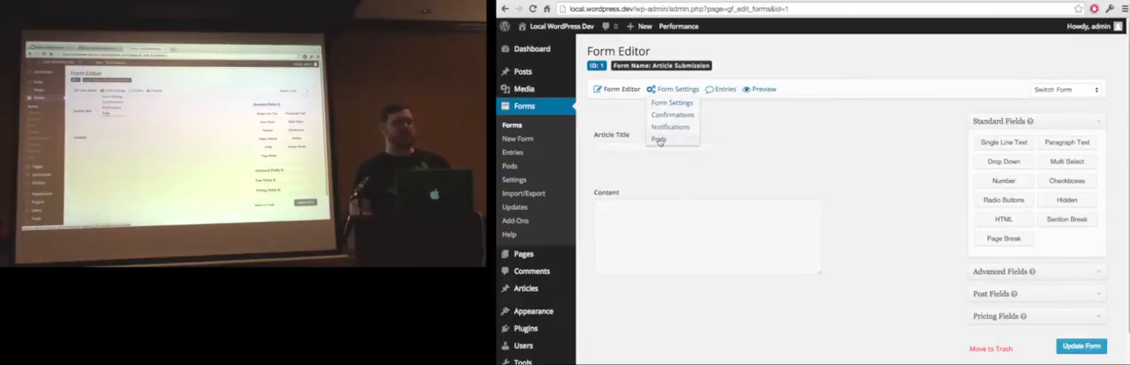
left_click(657, 140)
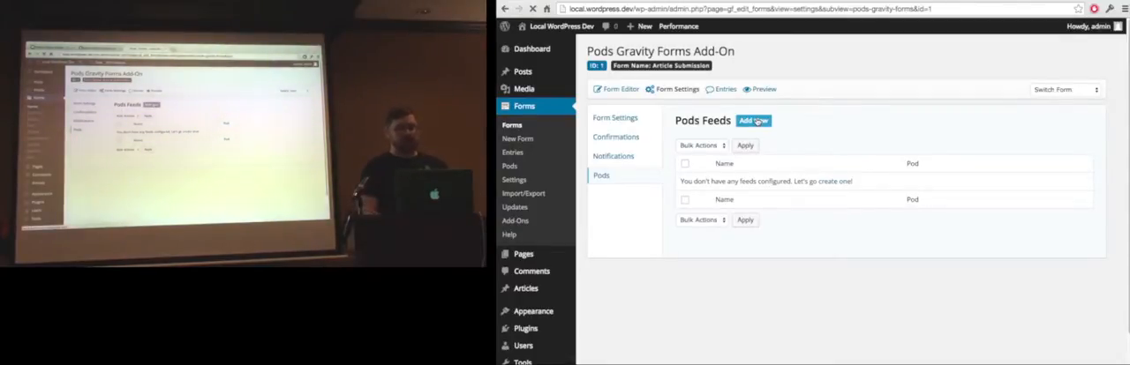
Step: Start a new Pods feed with Articles as its pod
left_click(752, 120)
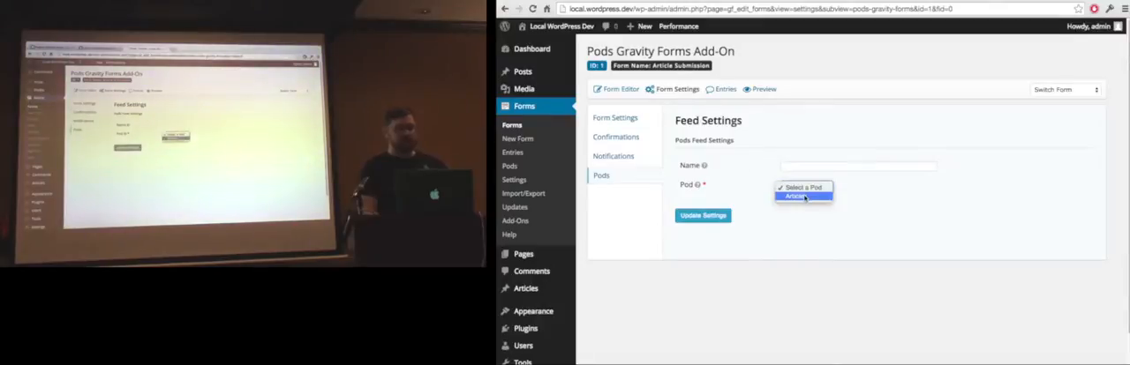
left_click(796, 197)
type("Article")
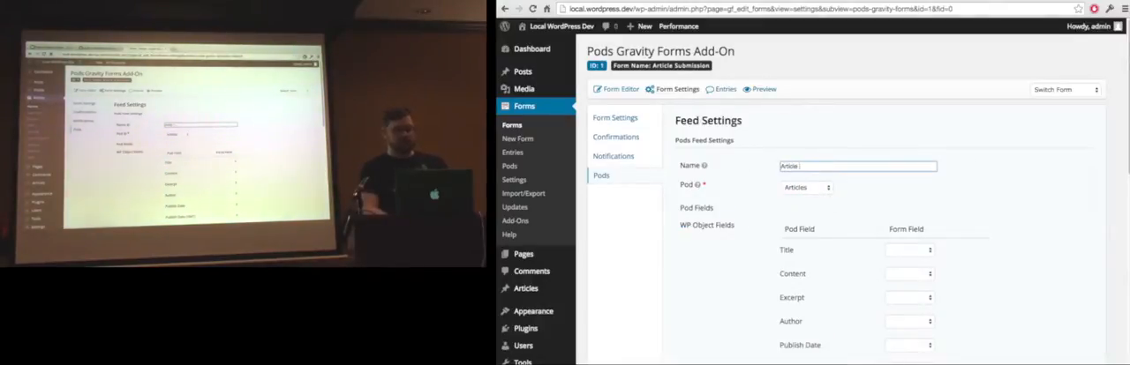
scroll("down", 3)
type(" feed")
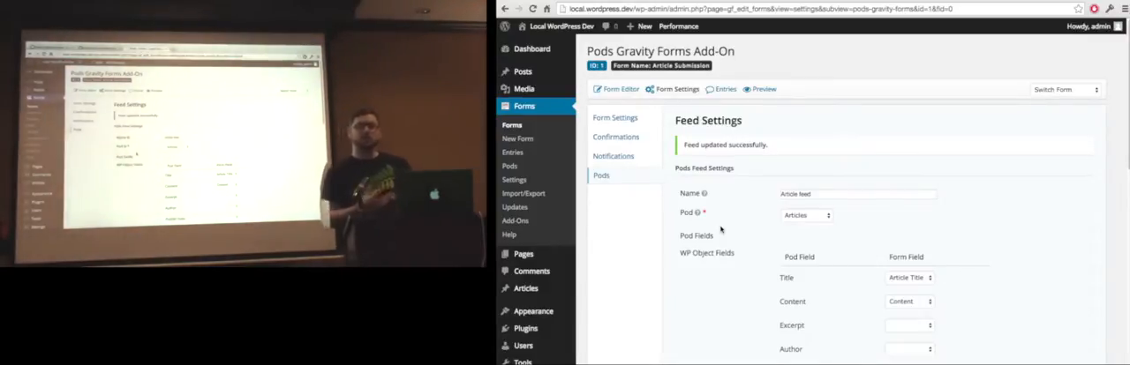
Step: Add a drop-down with values enabled: Black, Green, Yellow shirt valued black, green, yellow
left_click(620, 89)
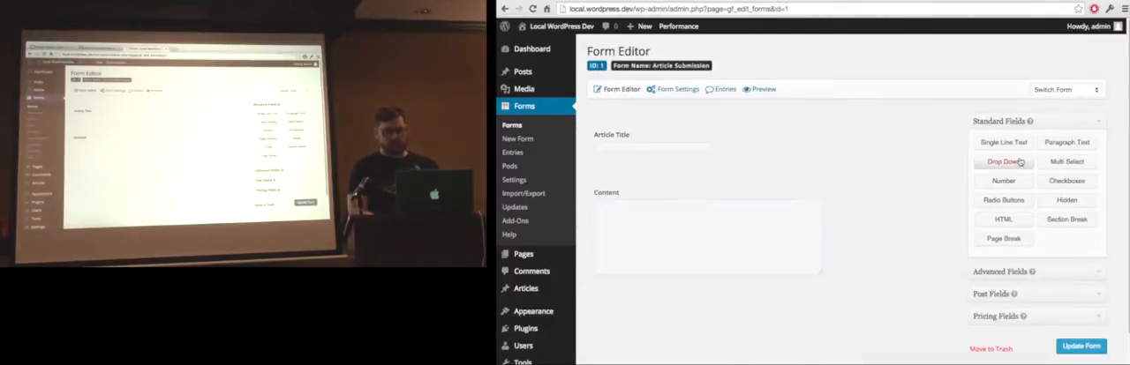
left_click(1003, 162)
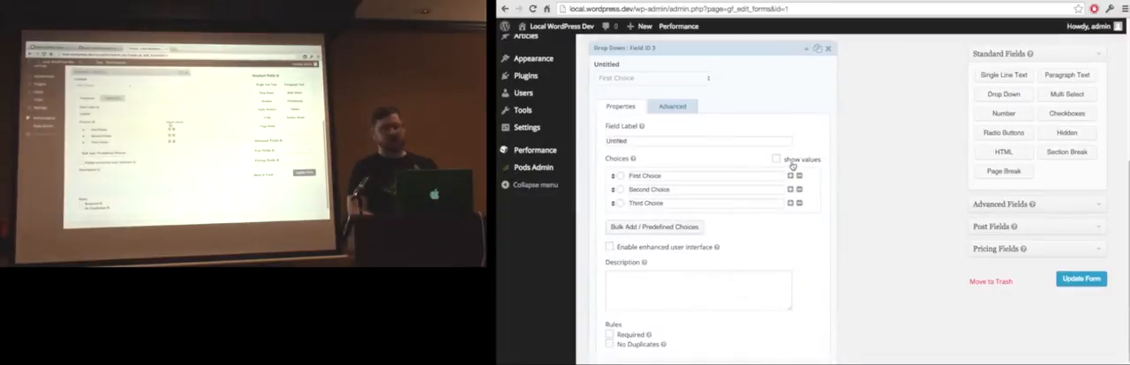
left_click(776, 159)
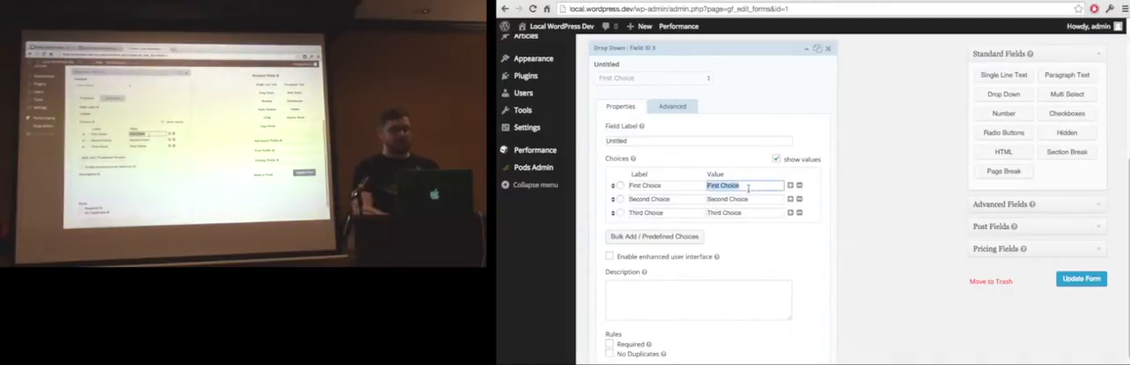
type("black")
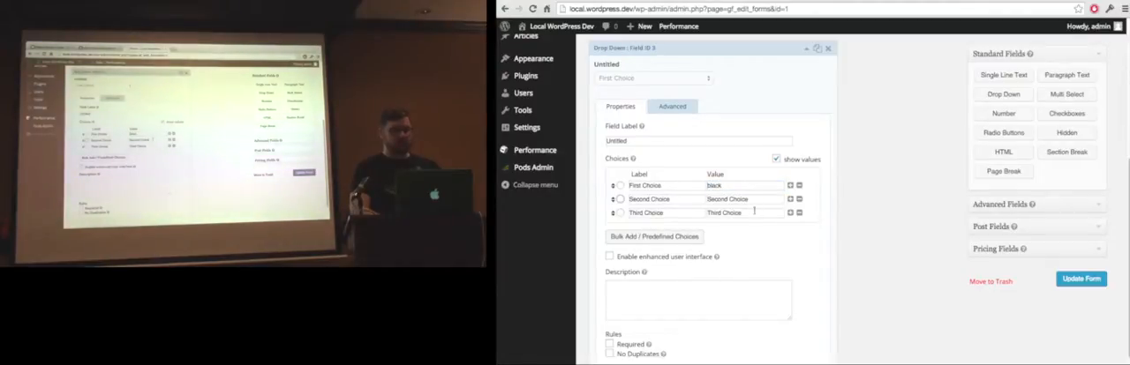
type("green")
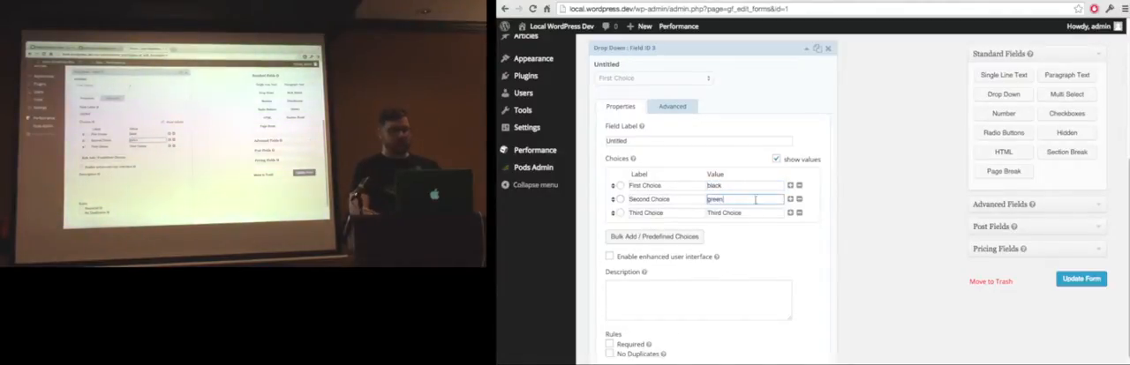
type("yellow")
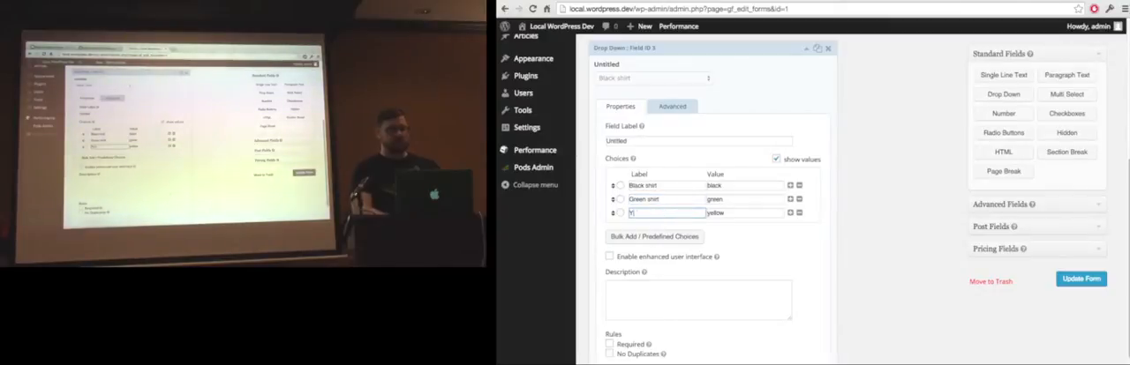
type("Yellow shirt")
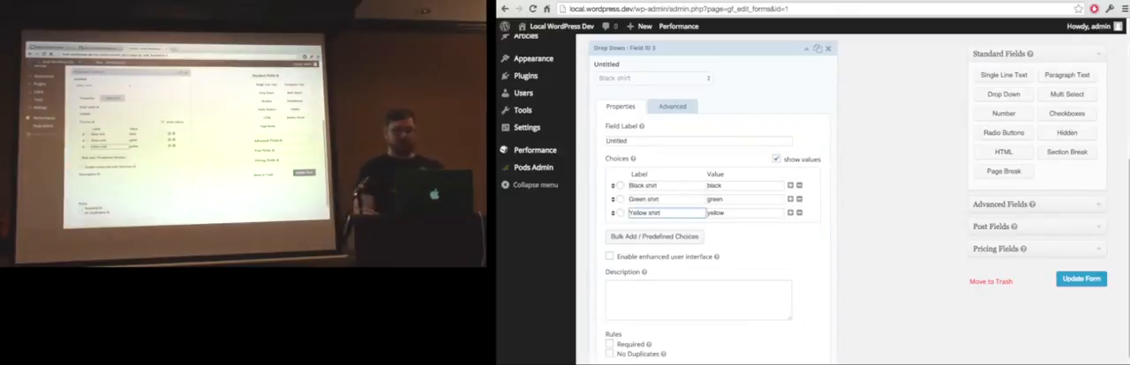
Step: Switch the drop-down field's settings panel to its Advanced tab
left_click(672, 106)
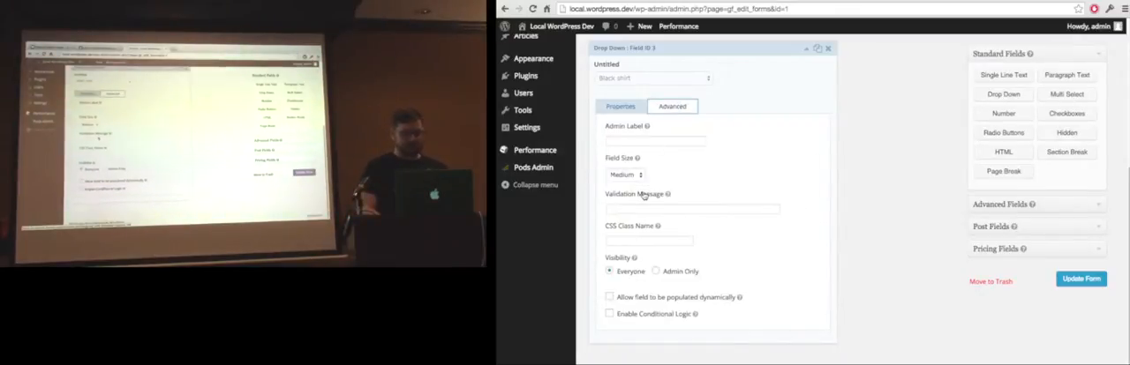
left_click(619, 96)
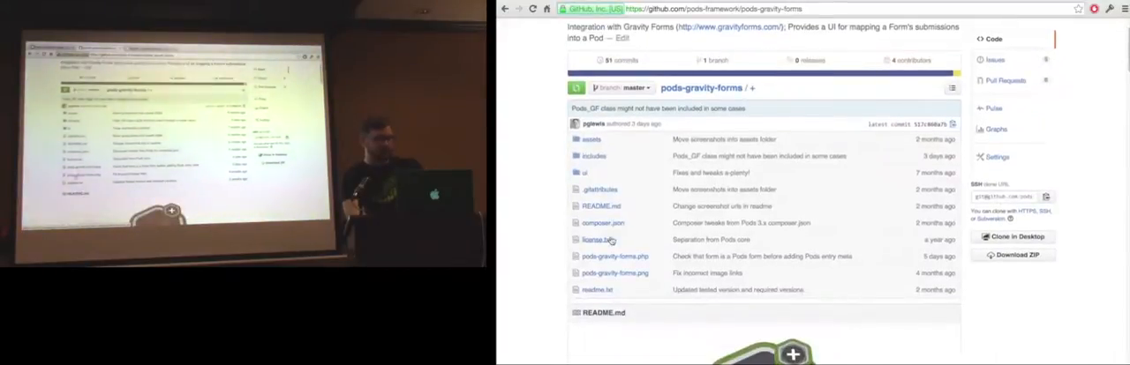
Step: Open the includes folder in the pods-gravity-forms file list
left_click(593, 156)
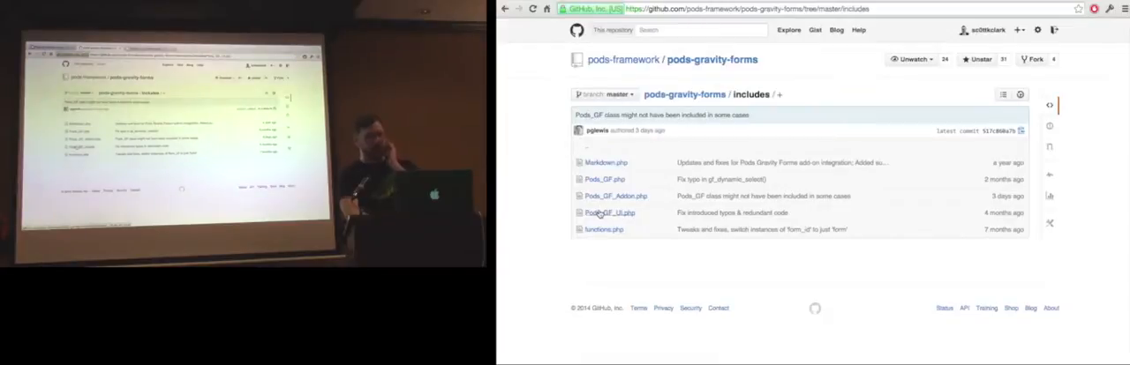
Step: Open Pods_GF_UI.php and scroll to the read_only, auto_delete, markdown, edit and submit_button options
left_click(610, 213)
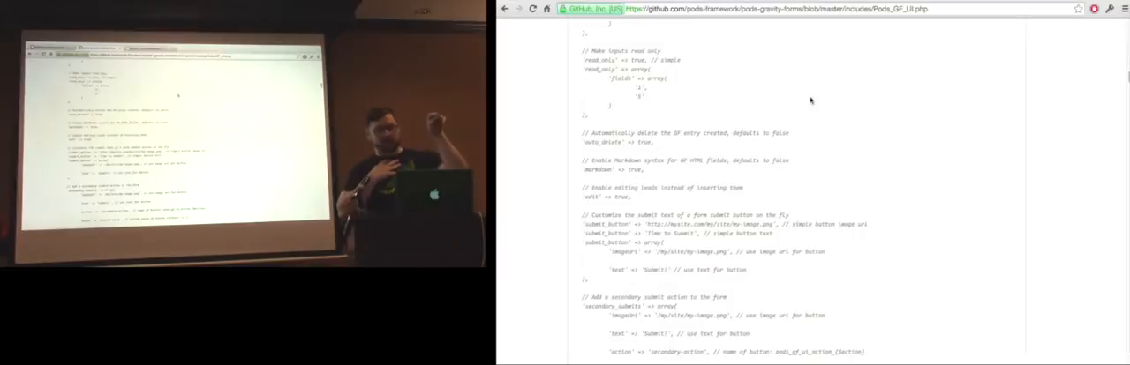
scroll("down", 3)
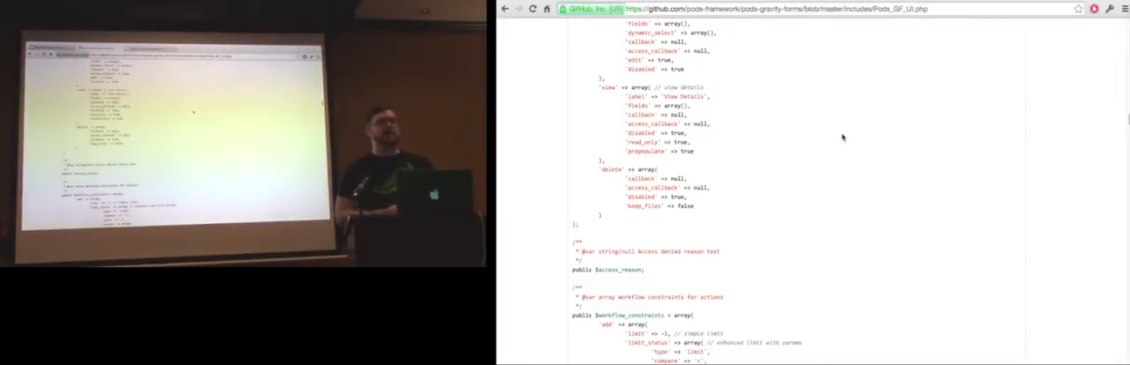
Step: Scroll past the view and delete action arrays to $access_reason and $workflow_constraints
scroll("down", 3)
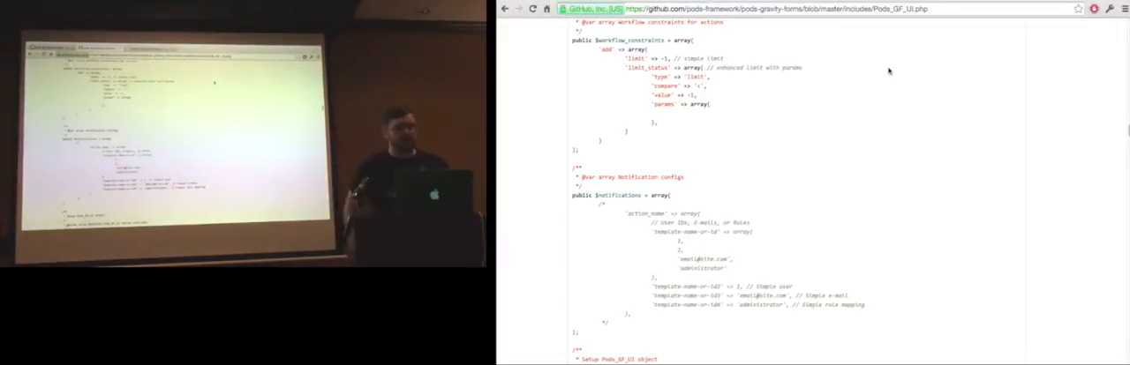